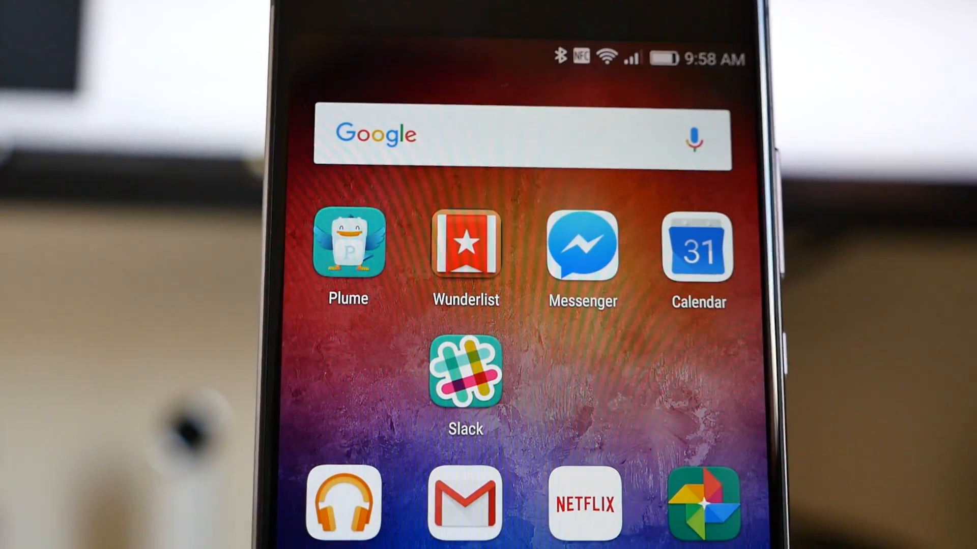
Step: Launch the Files app to its Local view listing internal storage, SD card, Network neighborhood and Safe
{"action": "scroll", "scroll_direction": "down", "scroll_amount": 3}
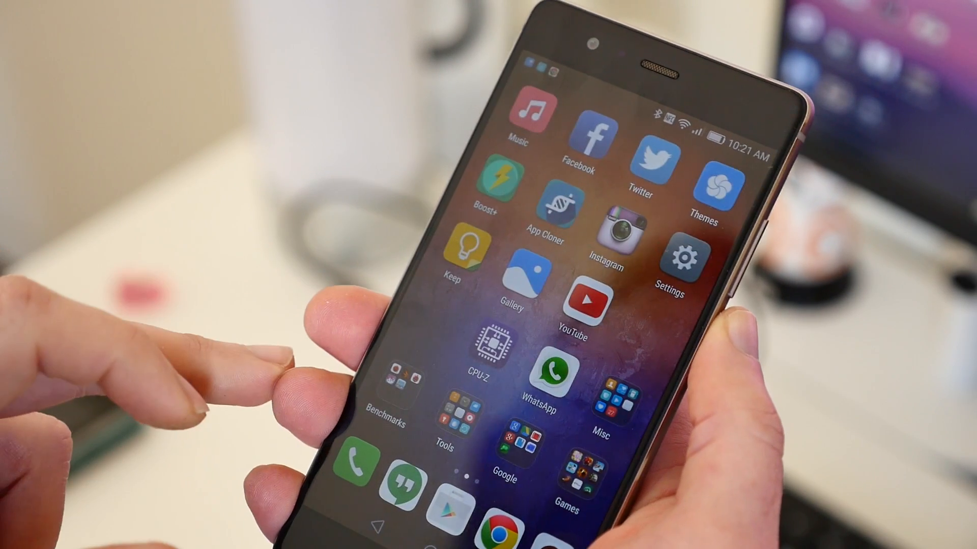
{"action": "scroll", "scroll_direction": "left", "scroll_amount": 3}
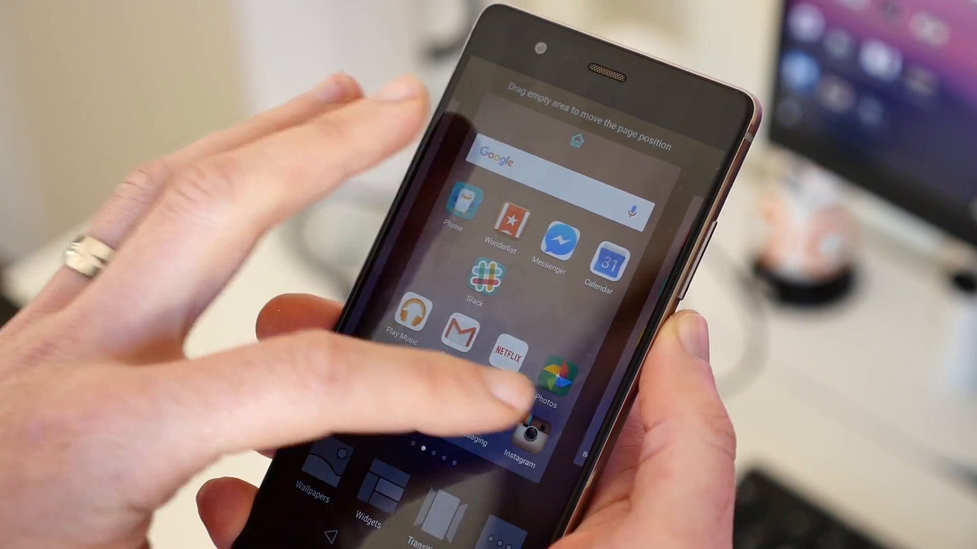
{"action": "scroll", "scroll_direction": "left", "scroll_amount": 3}
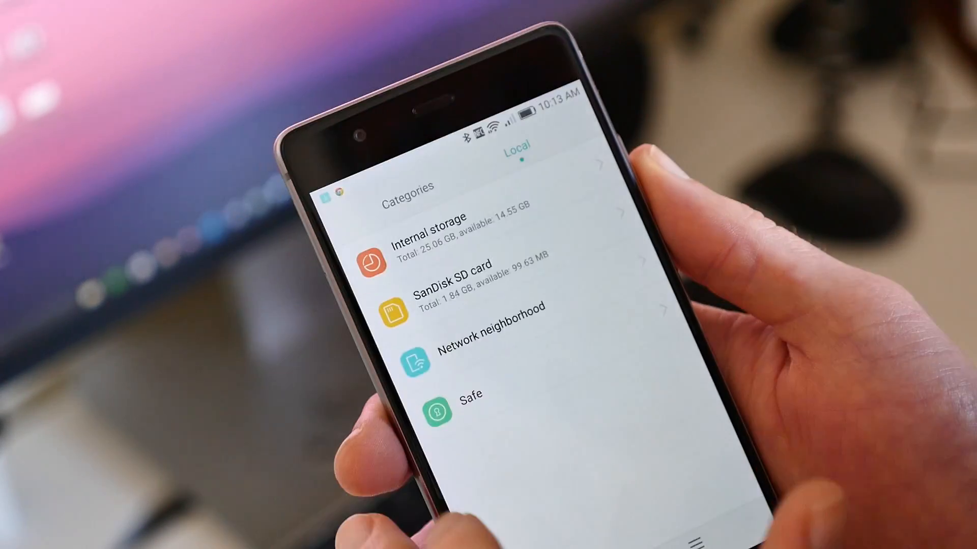
Step: Move PureV3.0.hwt from internal storage into HWThemes, confirming replacement of the existing copy
{"action": "left_click", "coordinate": [430, 231]}
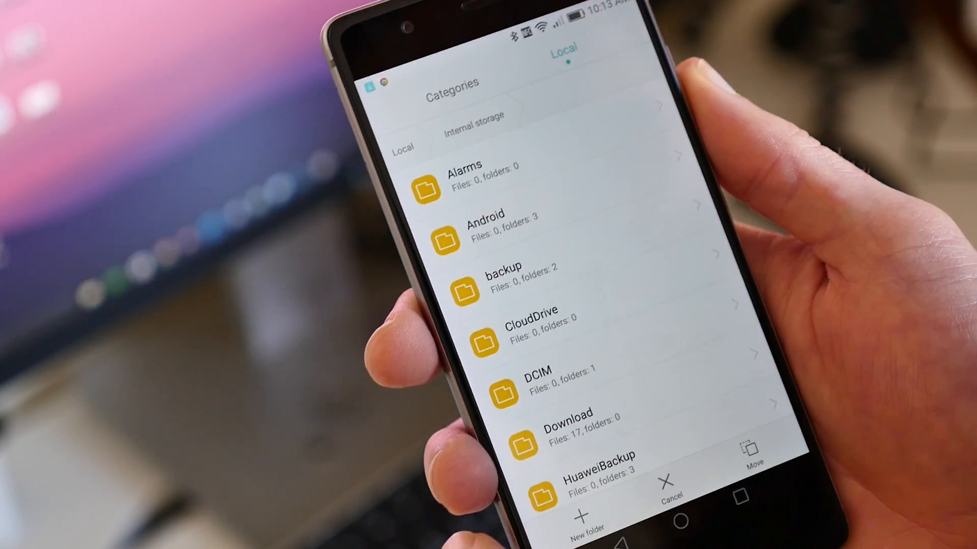
{"action": "scroll", "scroll_direction": "down", "scroll_amount": 3}
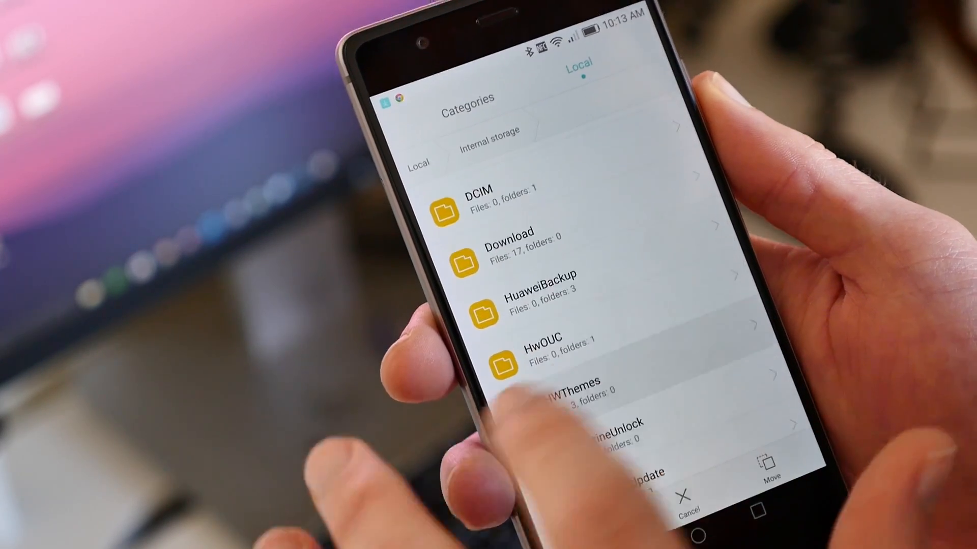
{"action": "left_click", "coordinate": [557, 390]}
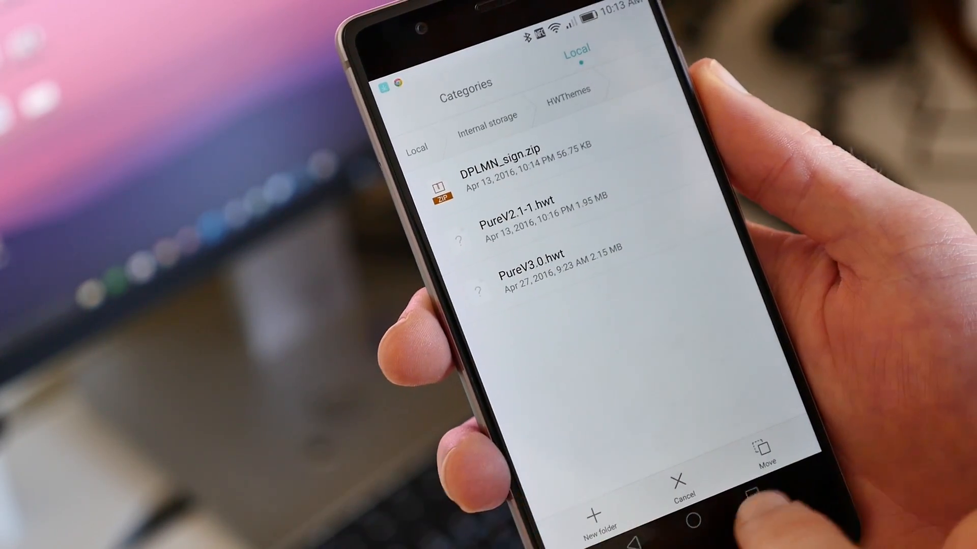
{"action": "left_click", "coordinate": [759, 448]}
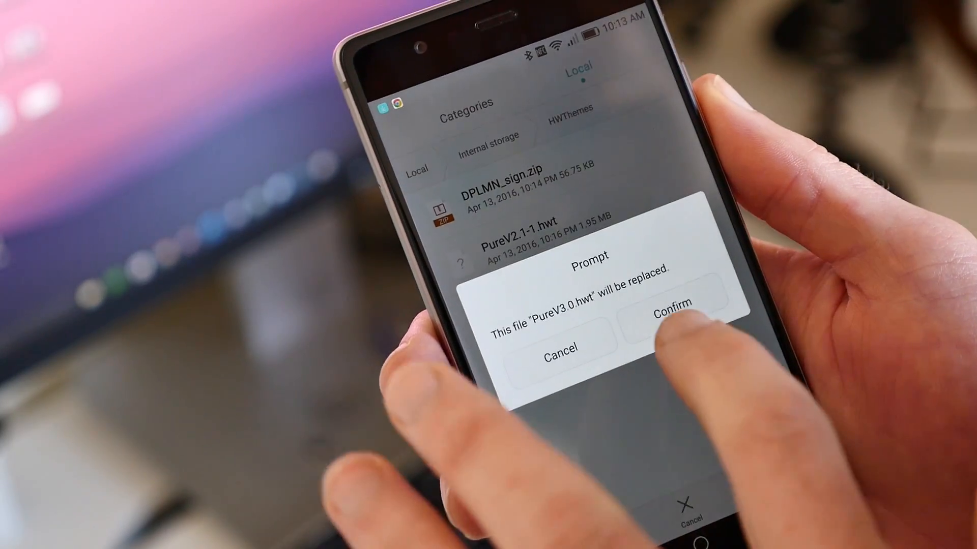
{"action": "left_click", "coordinate": [672, 310]}
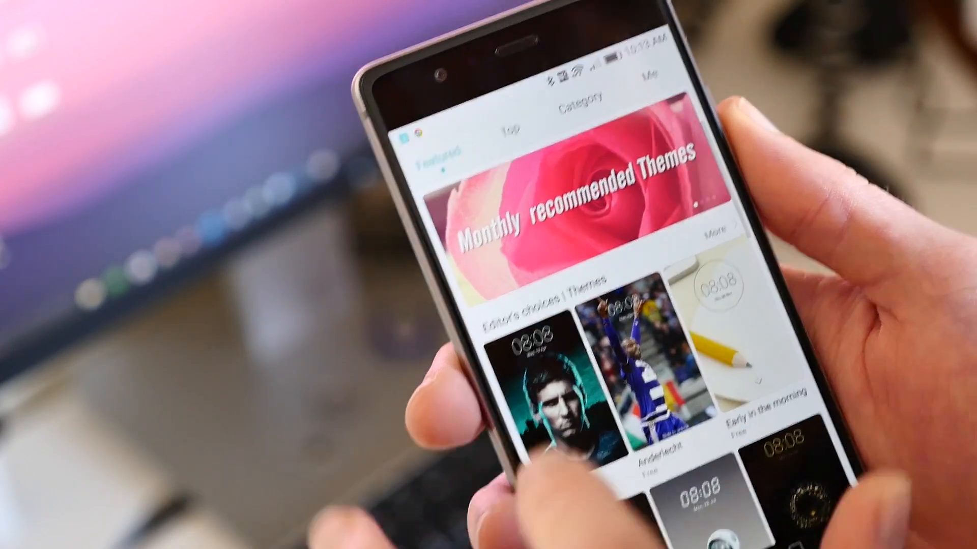
Step: Apply PureIconsV3.0 from its theme details under Me/local themes
{"action": "scroll", "scroll_direction": "down", "scroll_amount": 3}
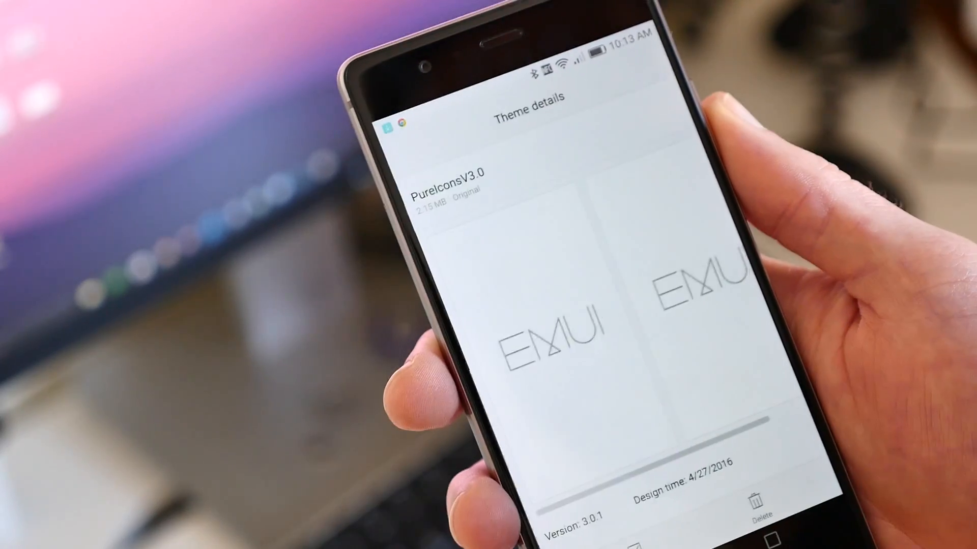
{"action": "left_click", "coordinate": [635, 523]}
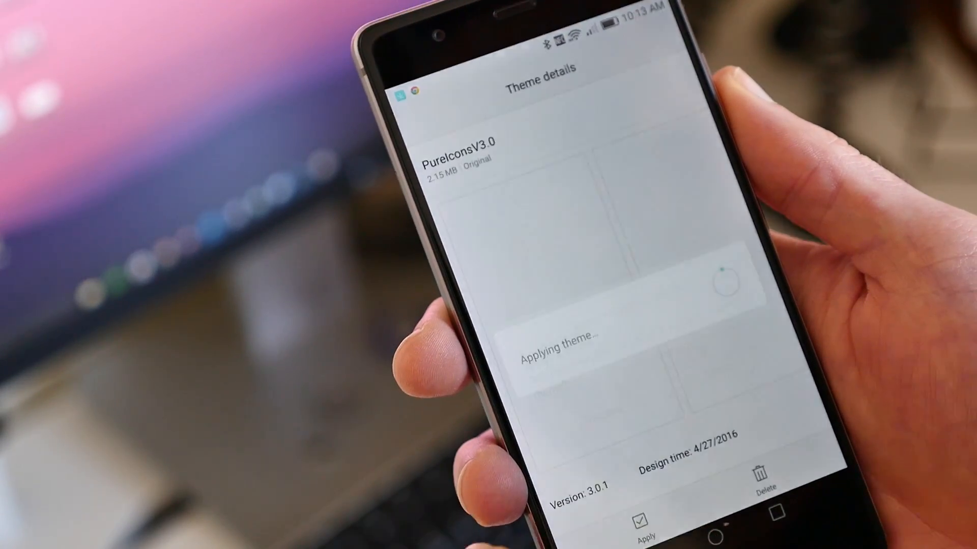